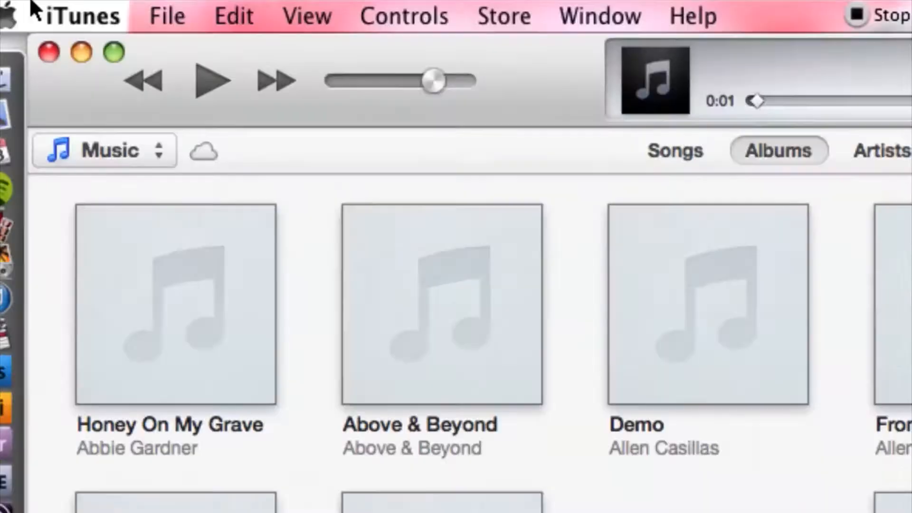
# Open iTunes Preferences from the iTunes menu
pyautogui.click(75, 15)
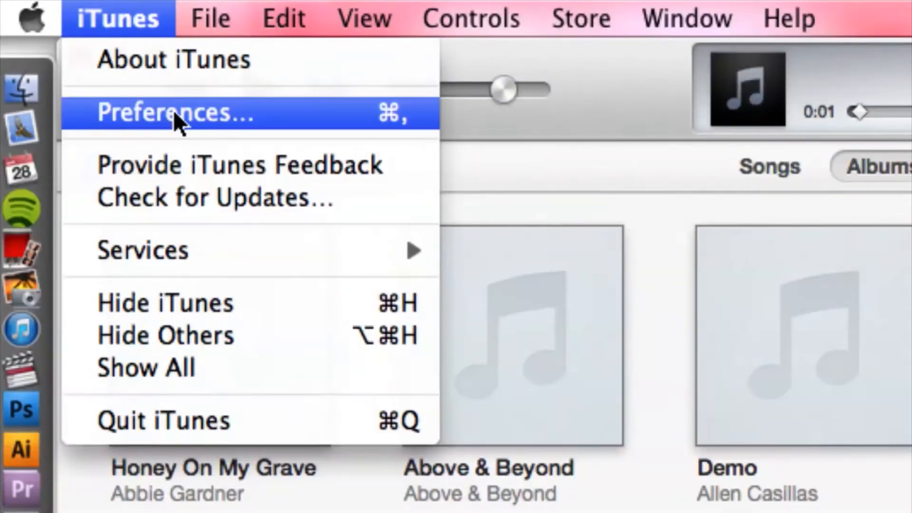
pyautogui.click(174, 113)
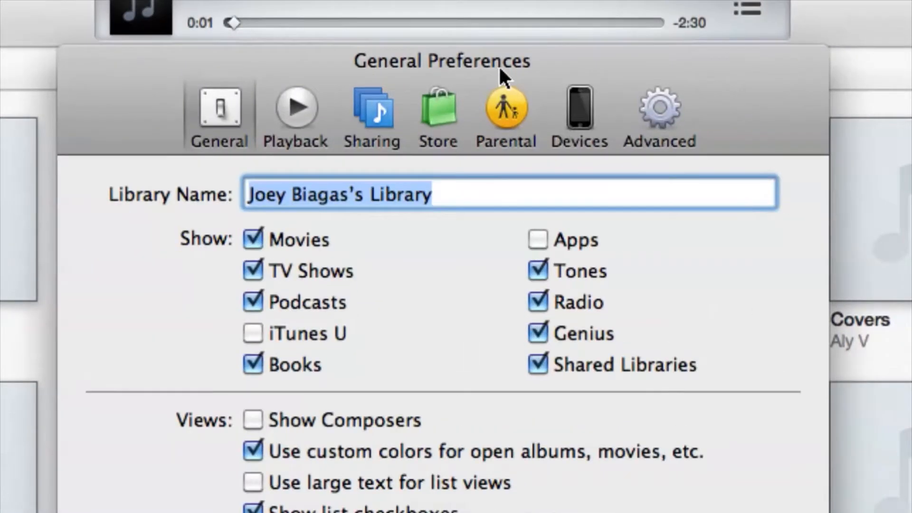
# Switch the Preferences window to the Playback section
pyautogui.click(272, 111)
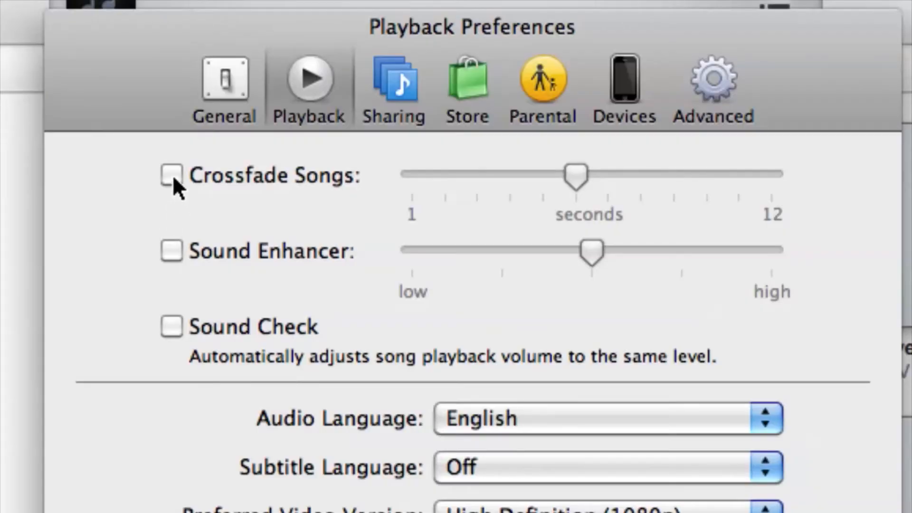
# Enable Crossfade Songs and set its duration slider to roughly six seconds
pyautogui.click(171, 175)
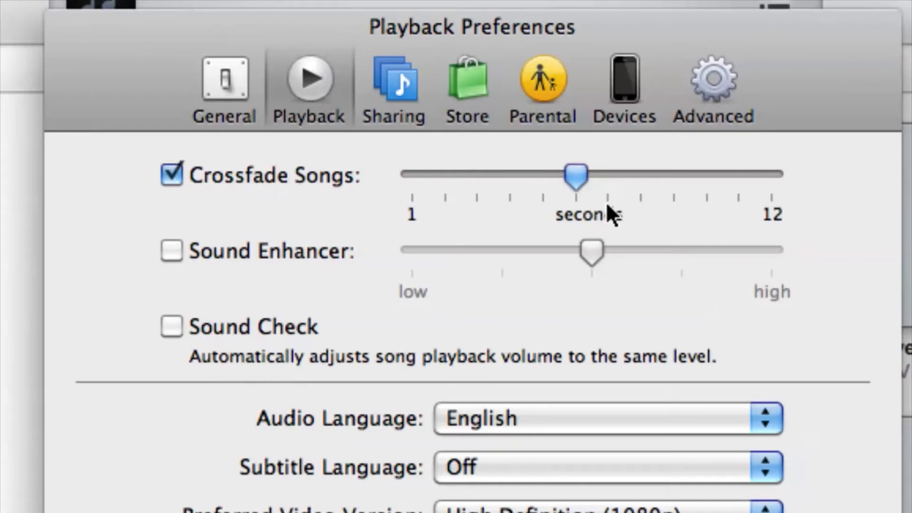
pyautogui.moveTo(771, 221)
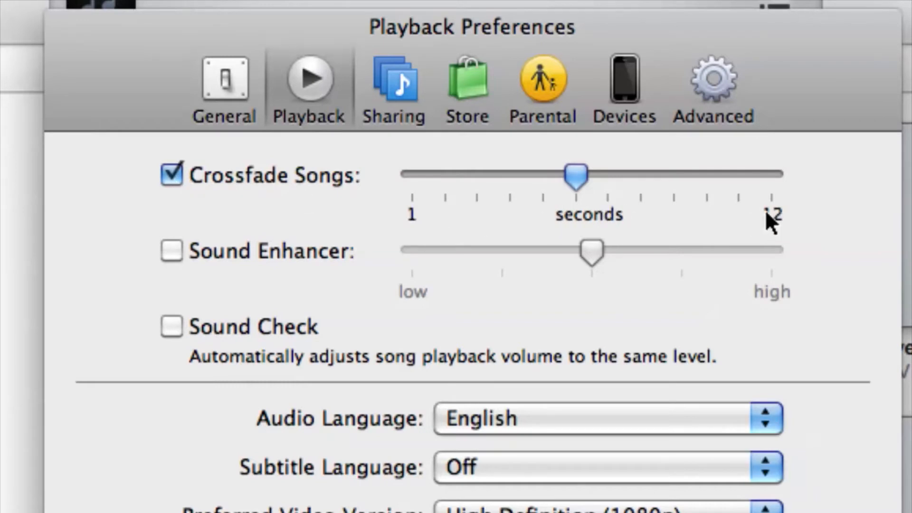
pyautogui.moveTo(577, 174); pyautogui.dragTo(427, 174)
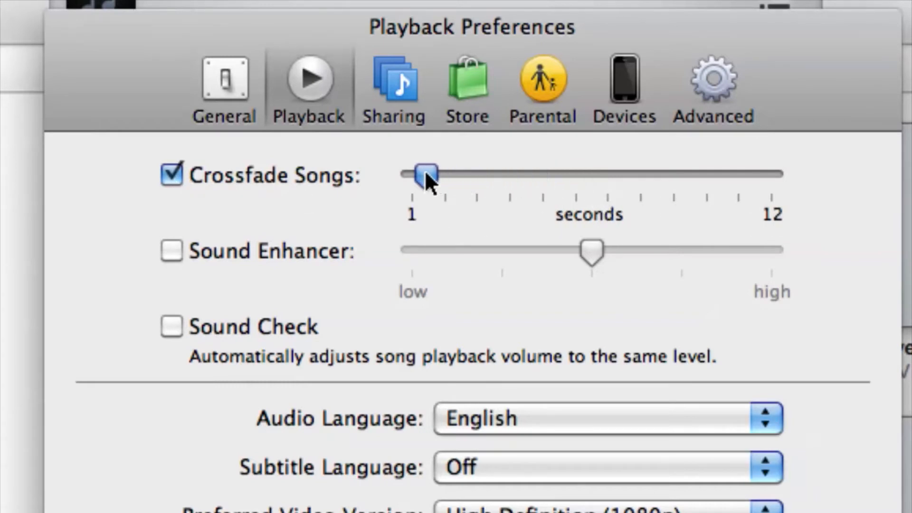
pyautogui.moveTo(427, 174); pyautogui.dragTo(744, 173)
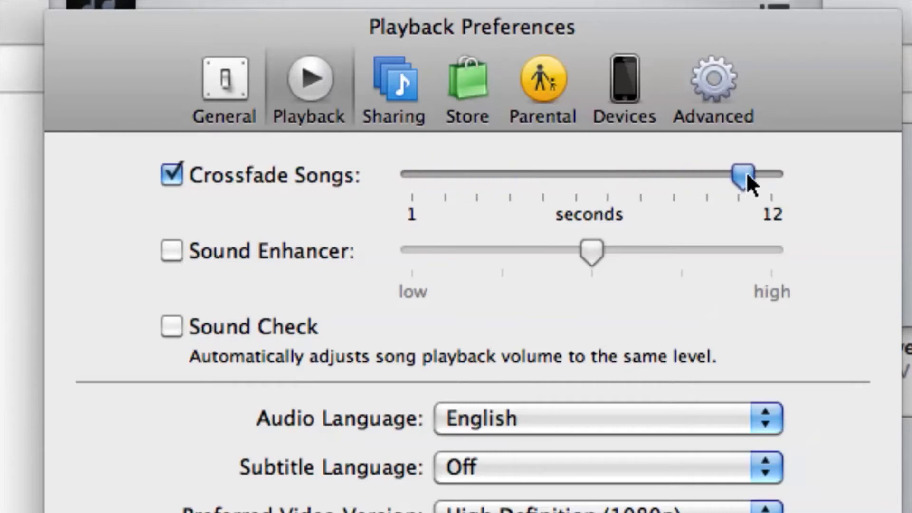
pyautogui.moveTo(743, 176); pyautogui.dragTo(770, 176)
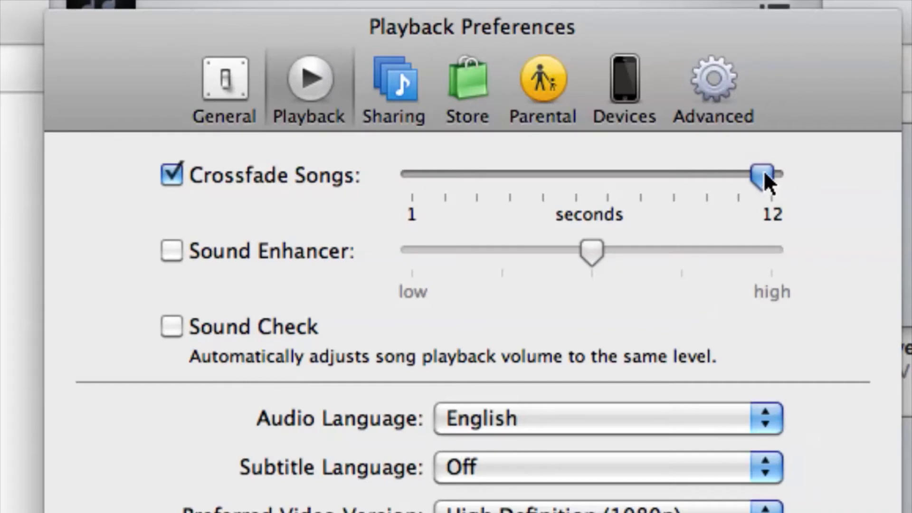
pyautogui.moveTo(765, 174); pyautogui.dragTo(413, 174)
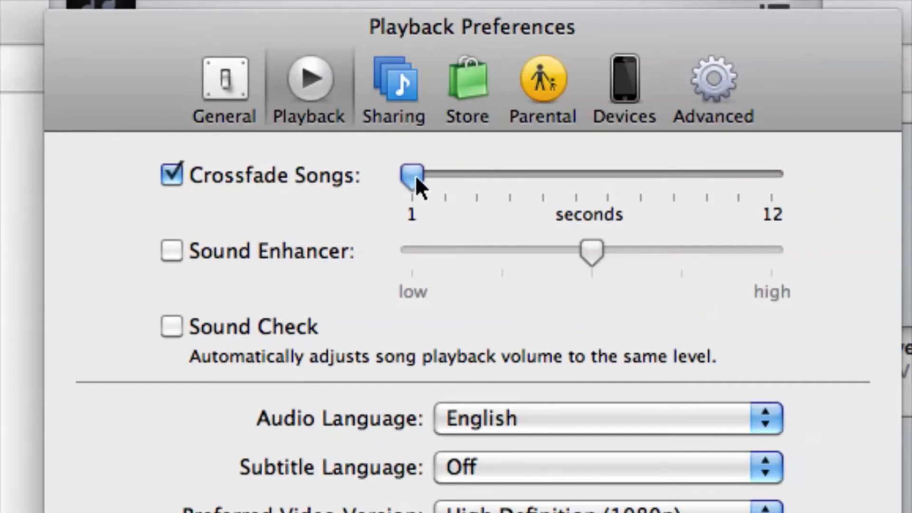
pyautogui.moveTo(412, 174); pyautogui.dragTo(578, 174)
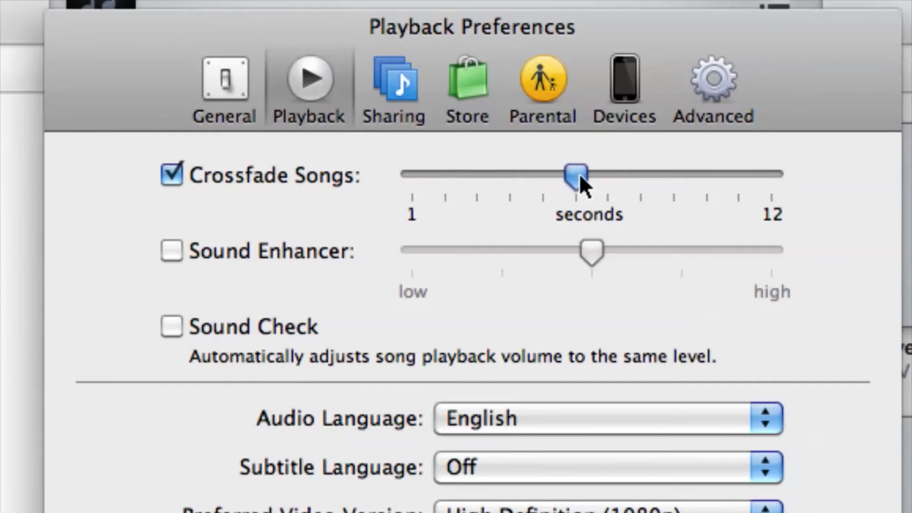
pyautogui.moveTo(577, 176); pyautogui.dragTo(584, 173)
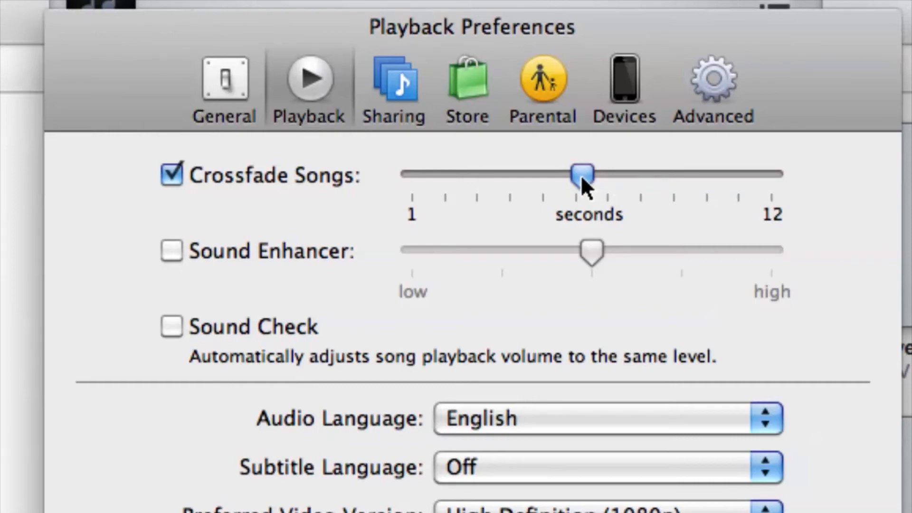